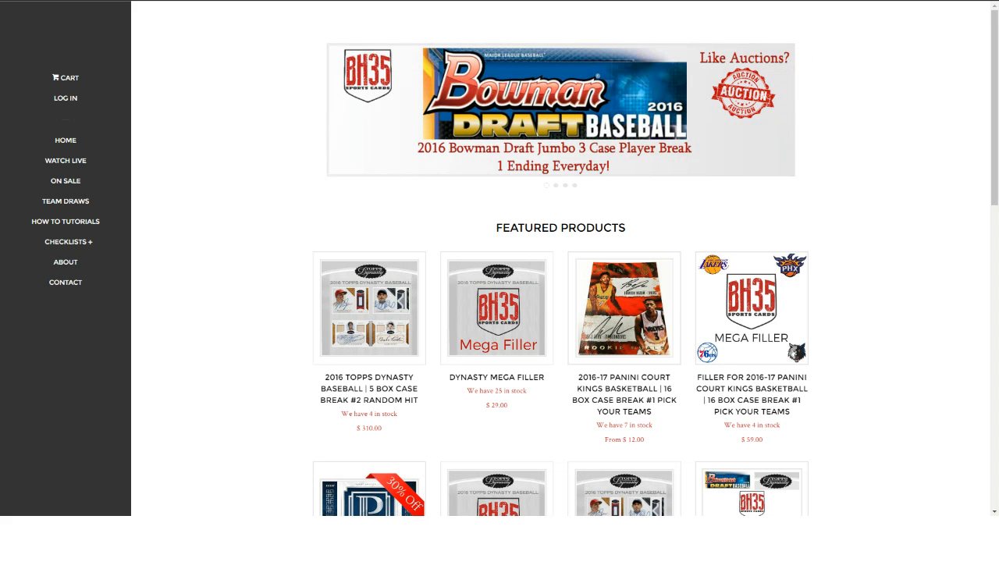
{"action": "mouse_move", "coordinate": [928, 61]}
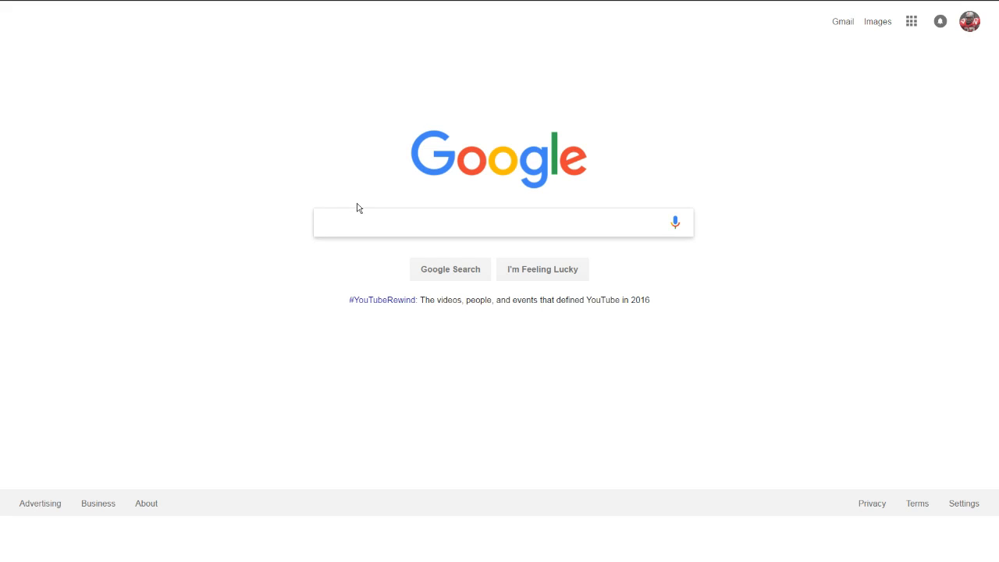
Open gixen.com and log in to Gixen with the eBay username and password
{"action": "type", "text": "gi"}
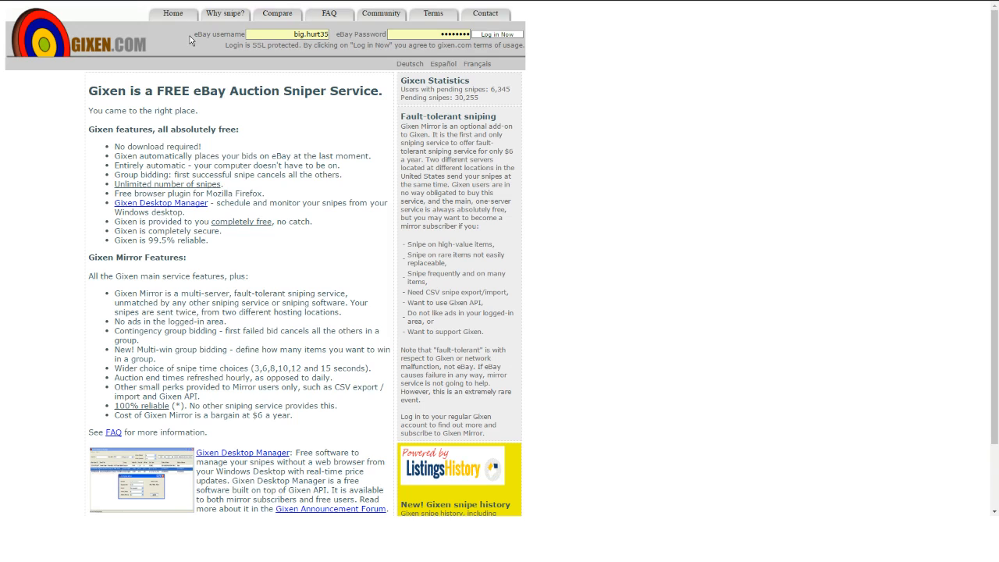
{"action": "left_click", "coordinate": [277, 34]}
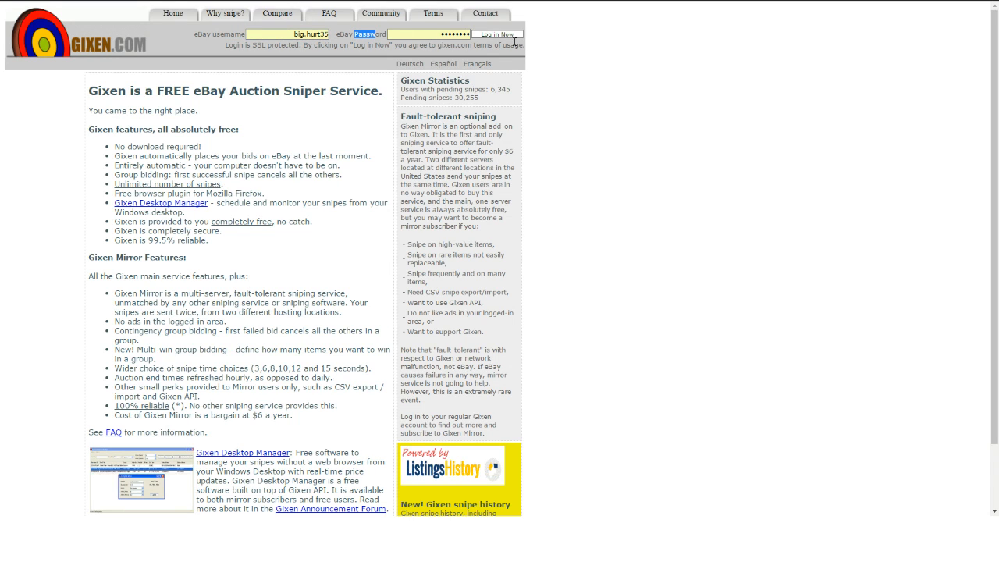
{"action": "left_click", "coordinate": [499, 34]}
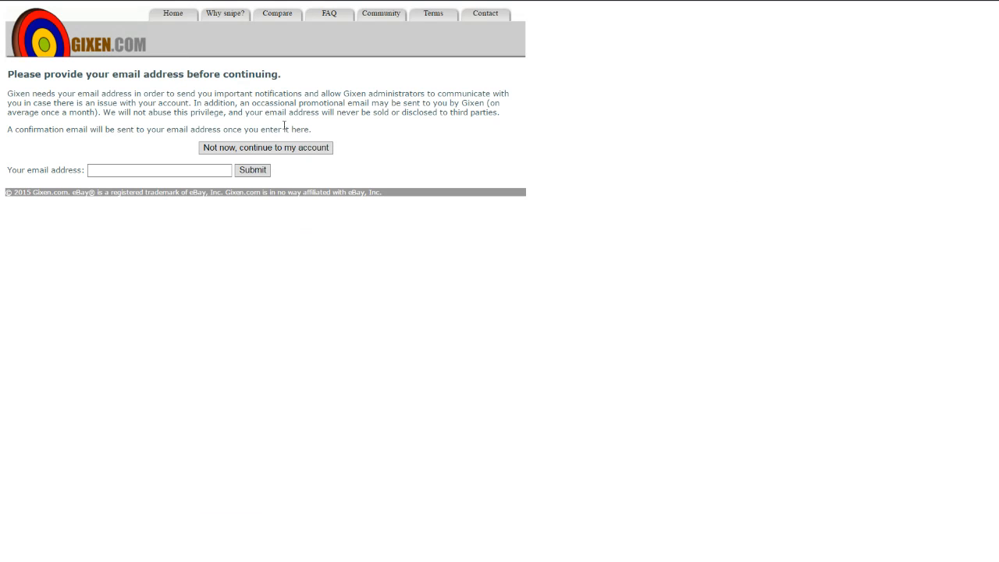
{"action": "mouse_move", "coordinate": [73, 93]}
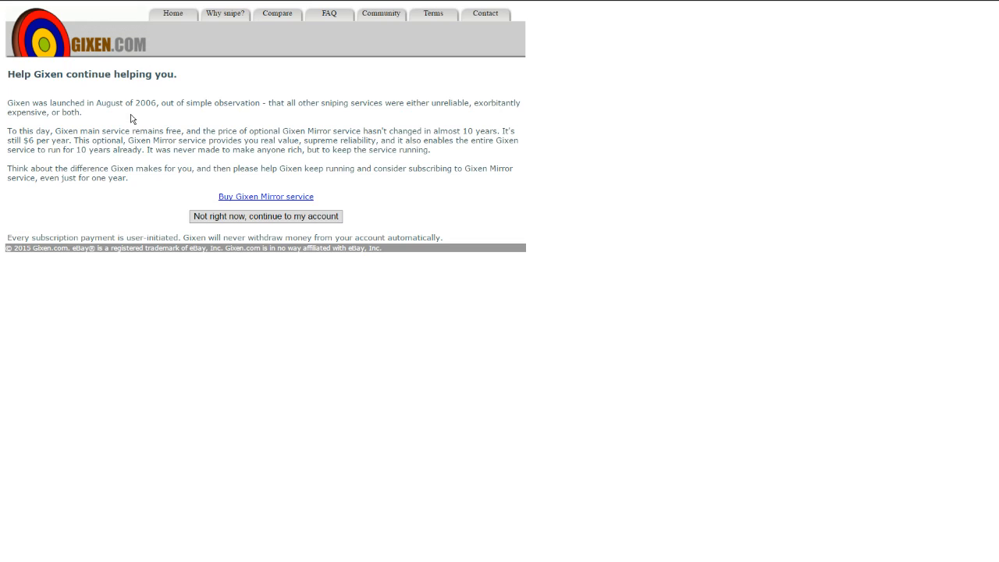
{"action": "mouse_move", "coordinate": [243, 225]}
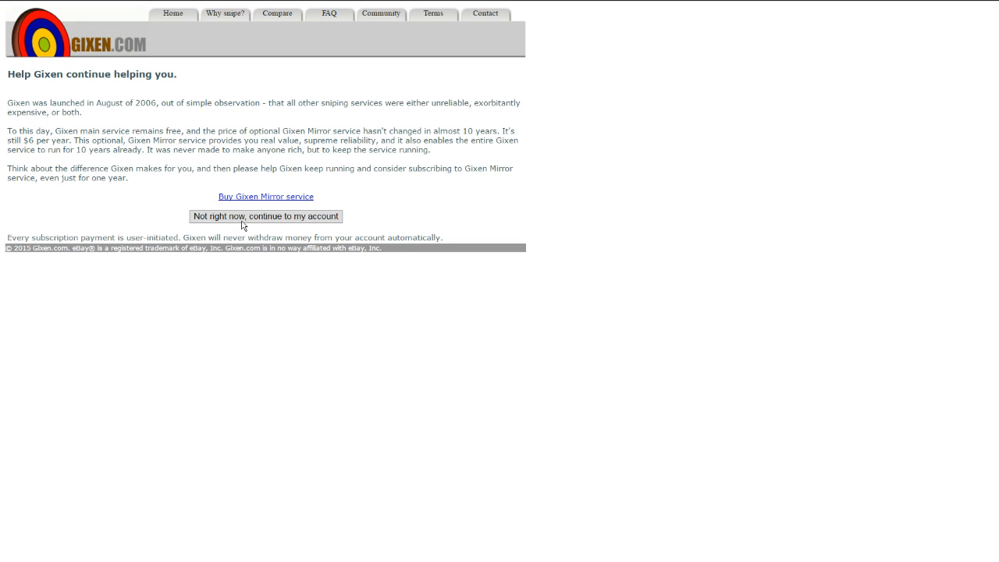
{"action": "mouse_move", "coordinate": [261, 222]}
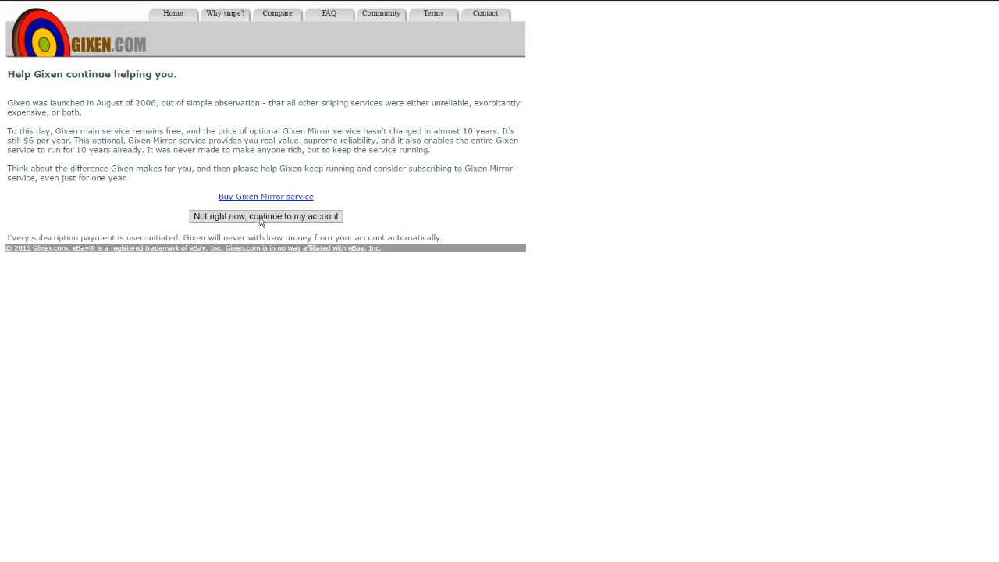
Decline the email and subscription prompts to continue to the Gixen account
{"action": "left_click", "coordinate": [265, 217]}
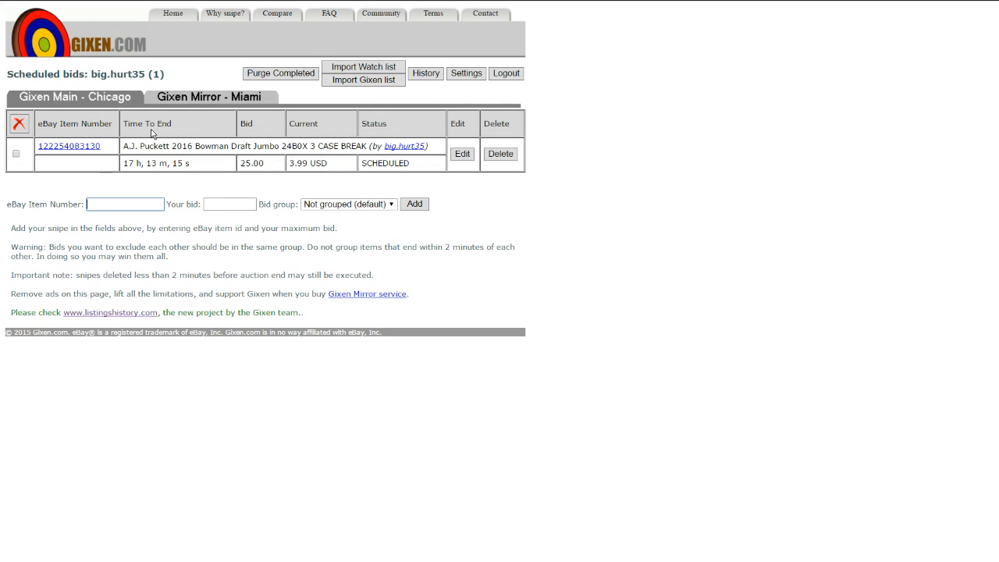
{"action": "mouse_move", "coordinate": [80, 274]}
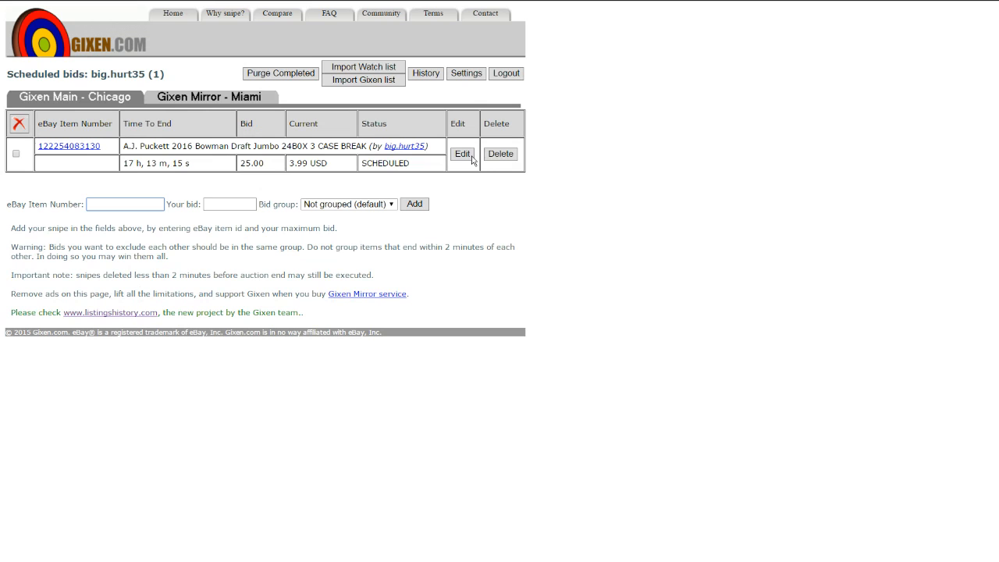
Check the A.J. Puckett 25.00 snipe, then return to the BH35 Sports Cards tab
{"action": "left_click", "coordinate": [500, 153]}
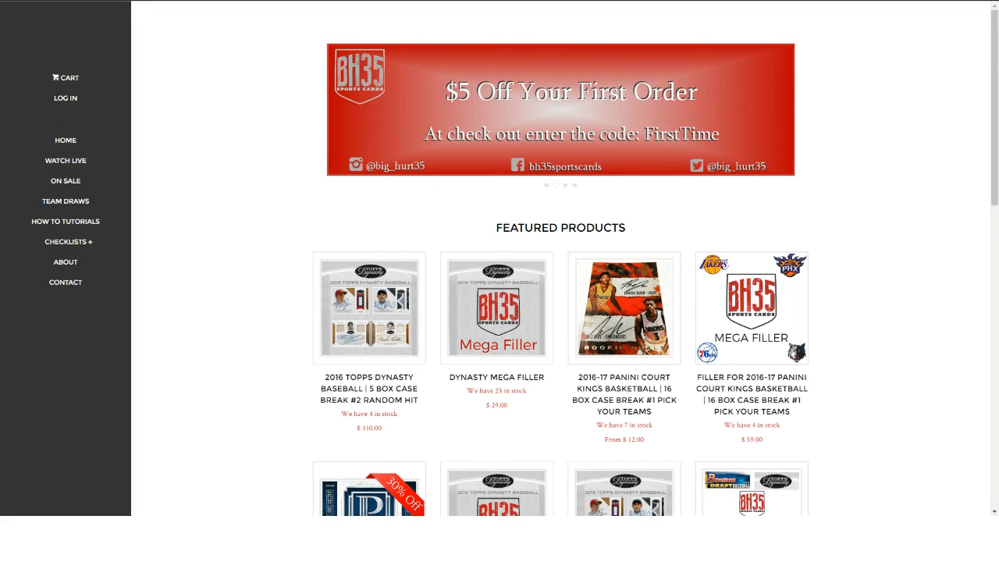
Browse BH35's AUCTIONS page to the A.J. Puckett 2016 Bowman Draft Jumbo listing
{"action": "left_click", "coordinate": [821, 115]}
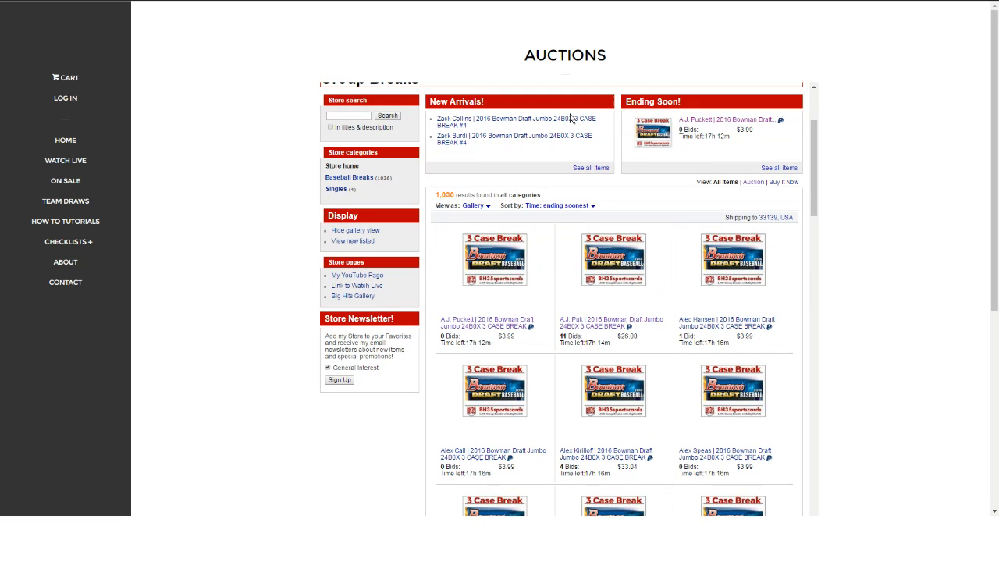
{"action": "scroll", "scroll_direction": "down", "scroll_amount": 3}
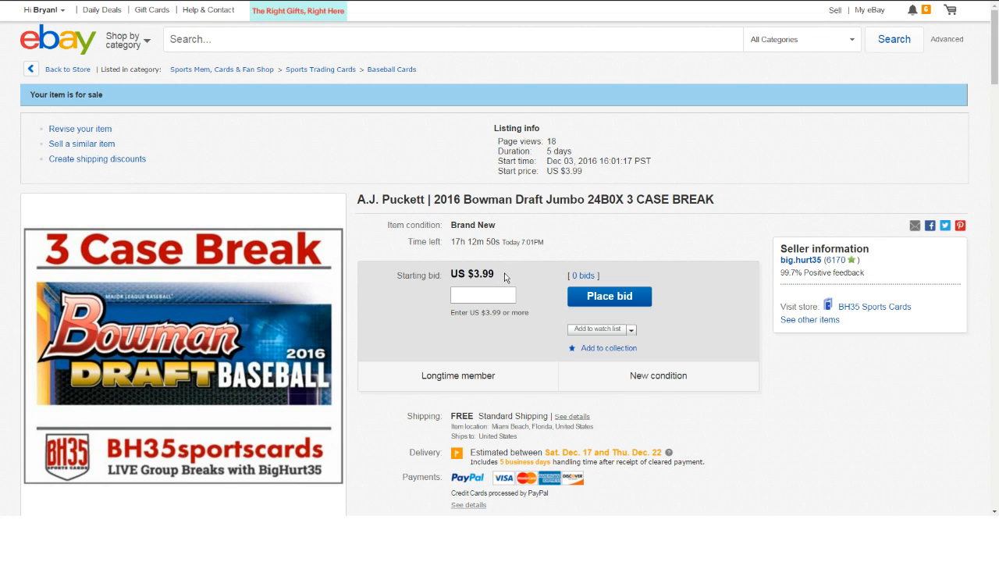
{"action": "mouse_move", "coordinate": [610, 300]}
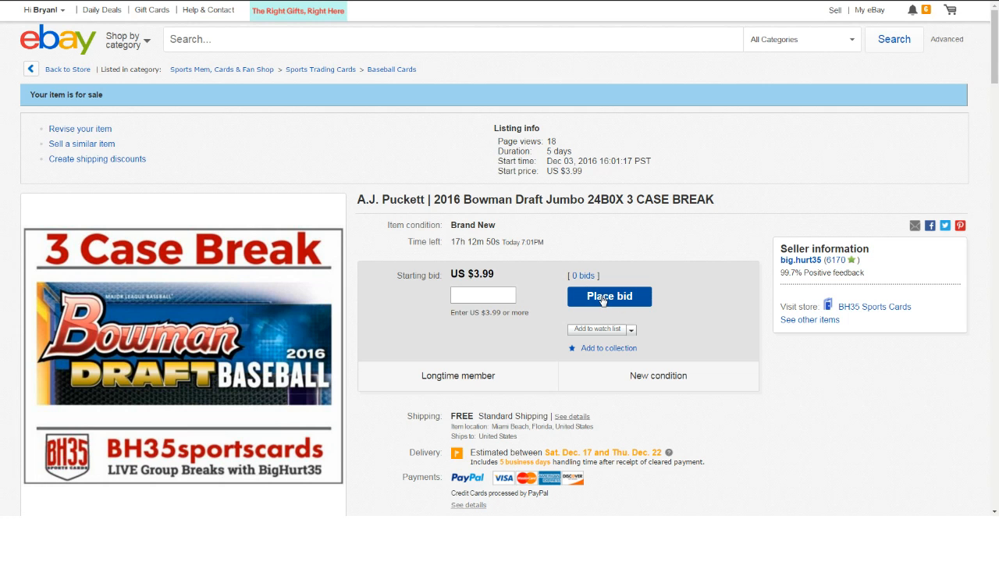
Scroll to the A.J. Puckett listing's description and copy its eBay item number
{"action": "scroll", "scroll_direction": "down", "scroll_amount": 3}
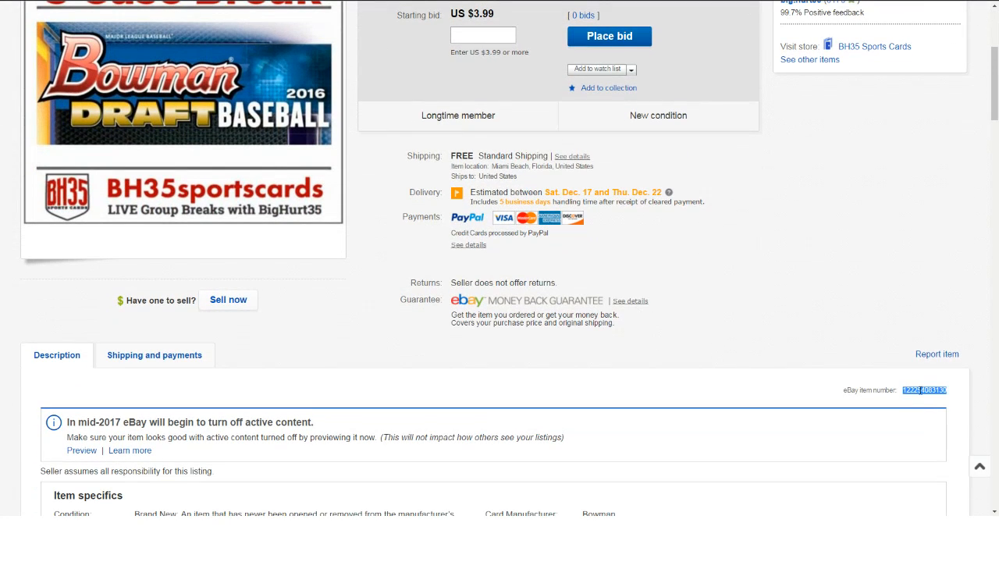
{"action": "mouse_move", "coordinate": [922, 394]}
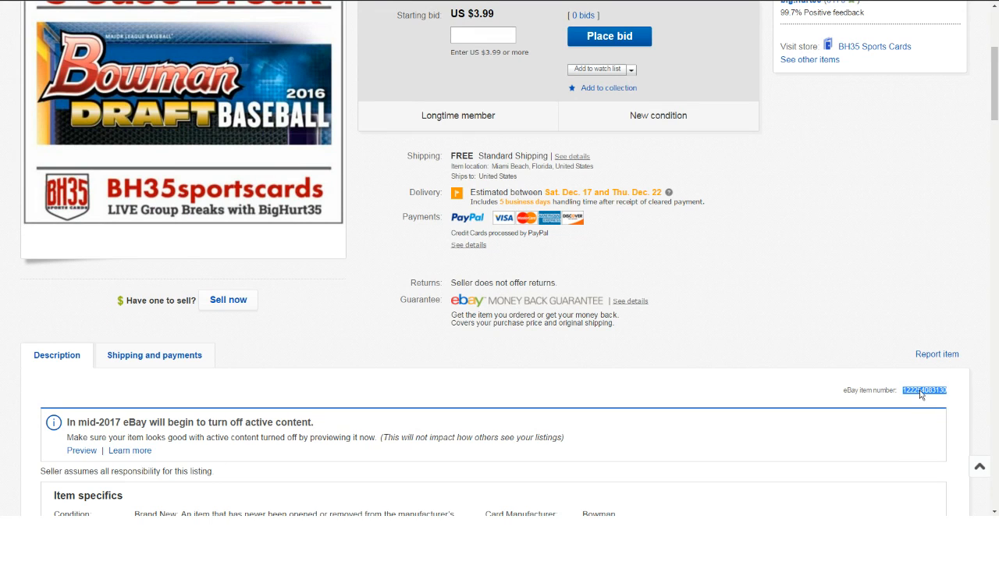
{"action": "mouse_move", "coordinate": [921, 398]}
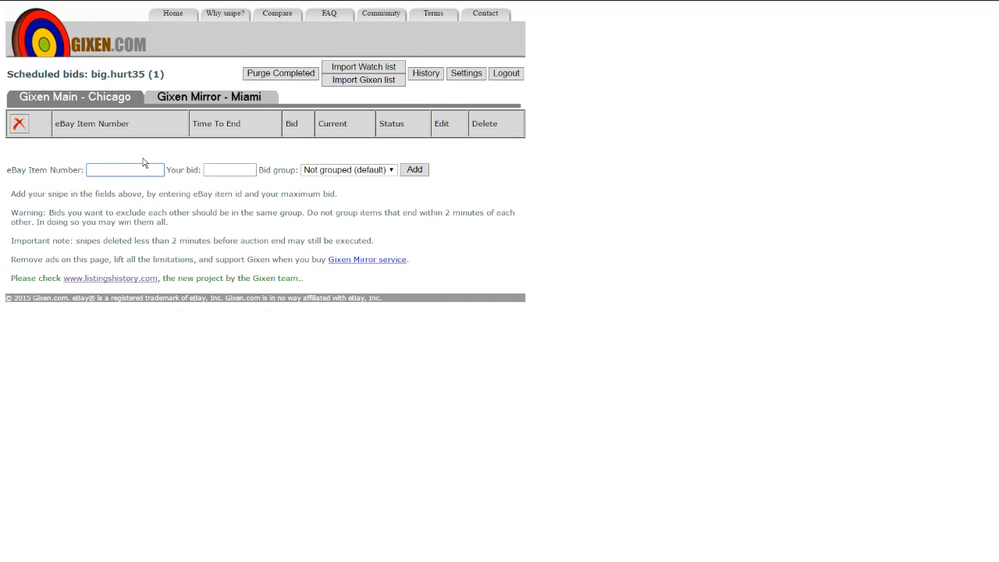
{"action": "type", "text": "122254083130"}
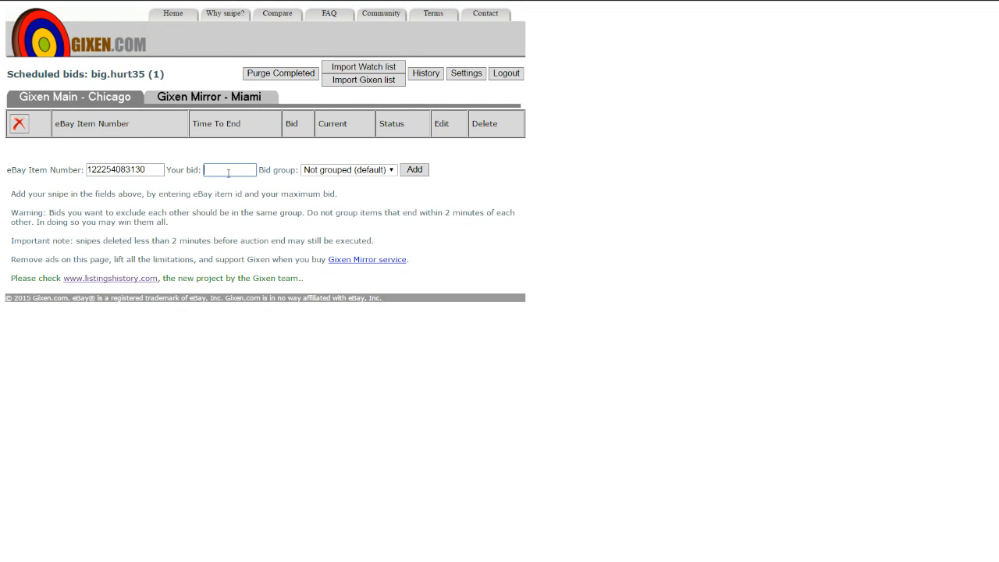
{"action": "type", "text": "25"}
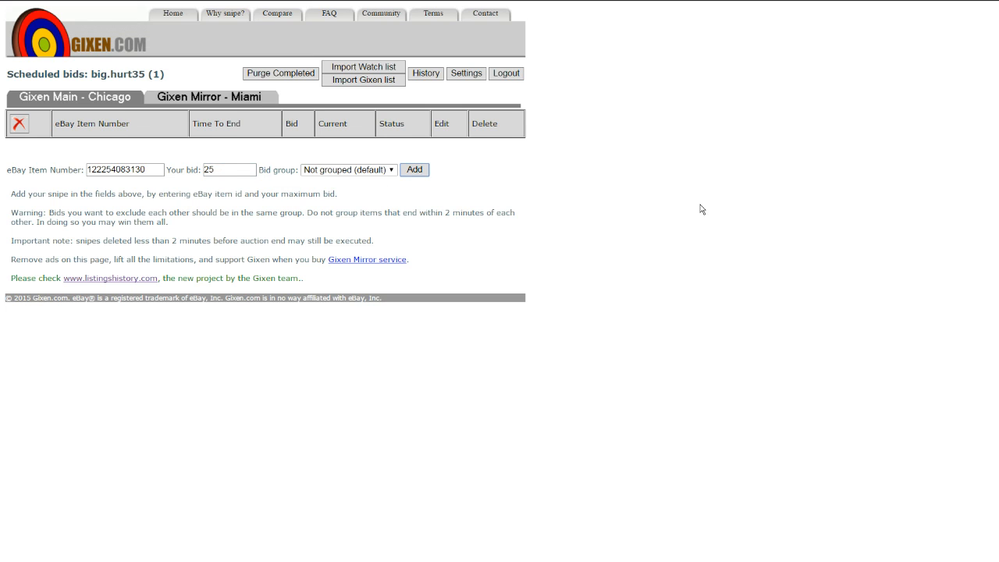
{"action": "left_click", "coordinate": [415, 169]}
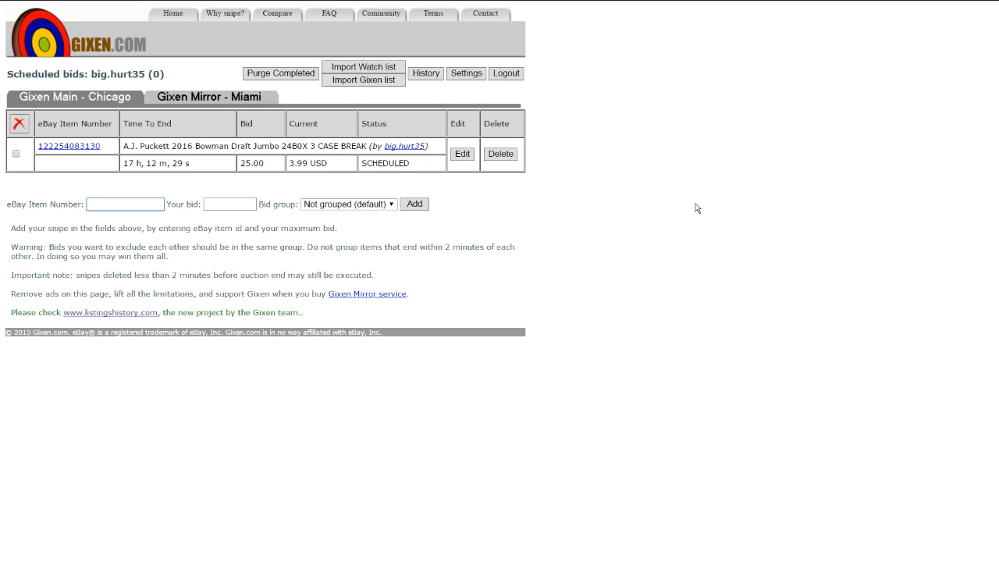
{"action": "mouse_move", "coordinate": [519, 159]}
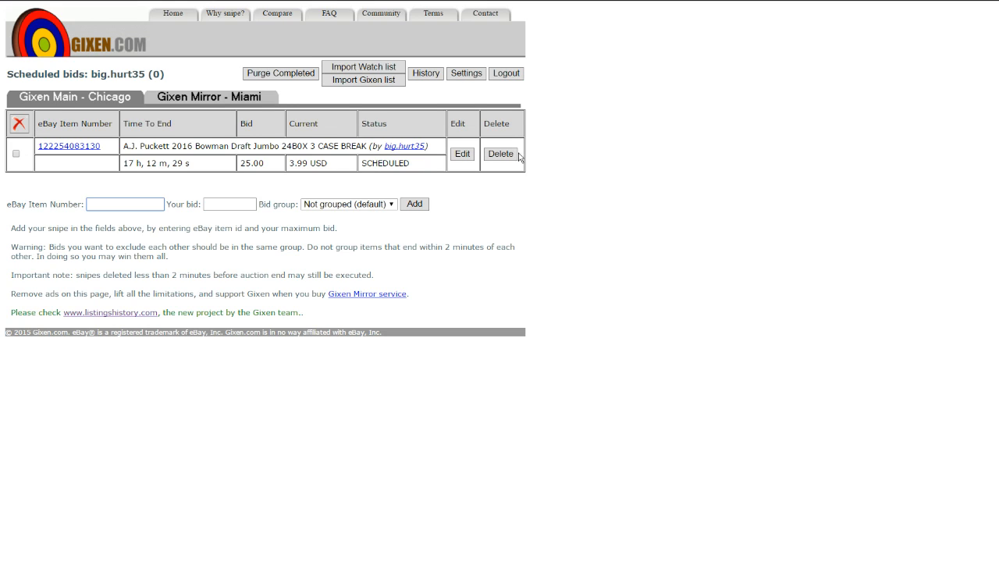
{"action": "mouse_move", "coordinate": [533, 153]}
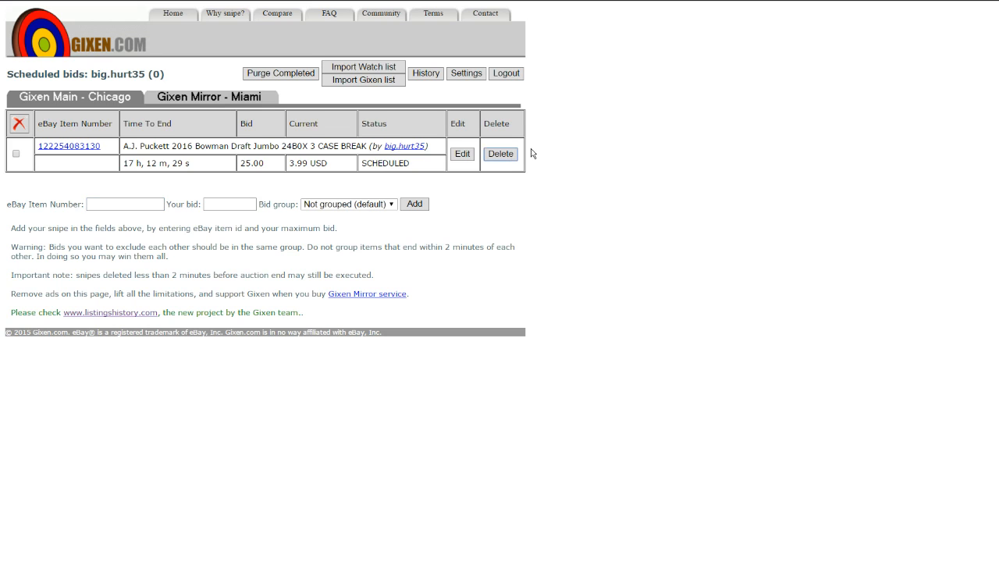
{"action": "left_click", "coordinate": [501, 154]}
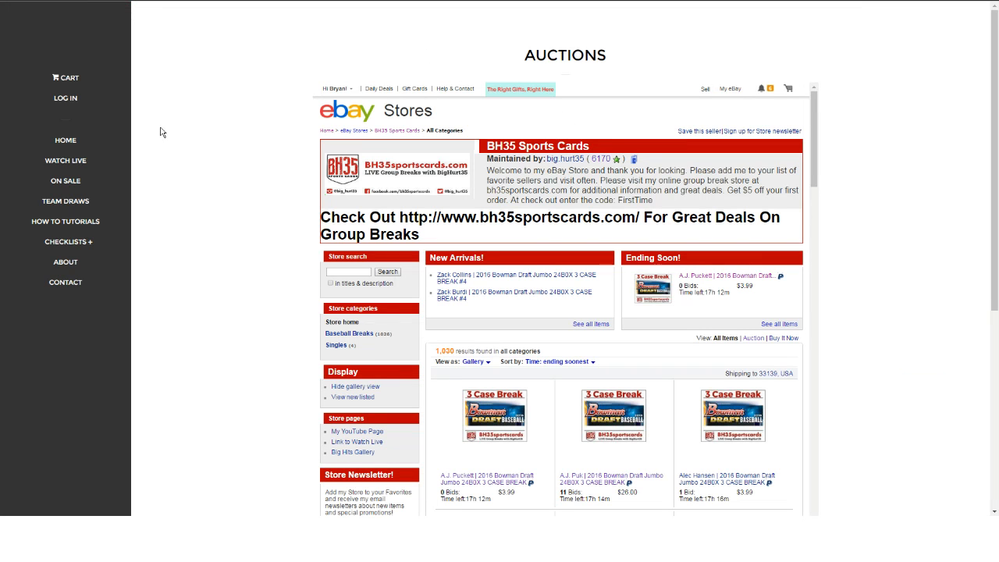
{"action": "mouse_move", "coordinate": [76, 204]}
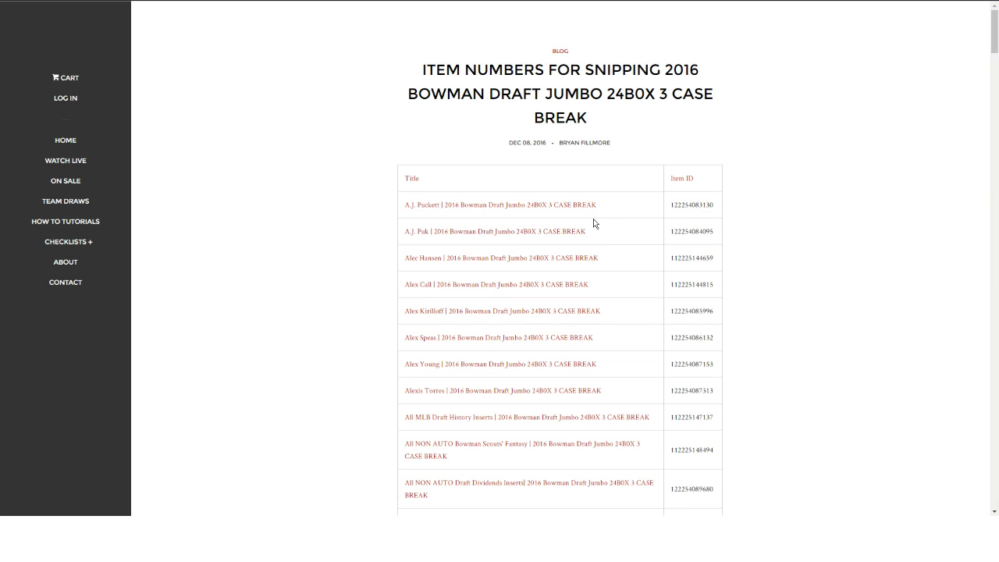
{"action": "mouse_move", "coordinate": [212, 186]}
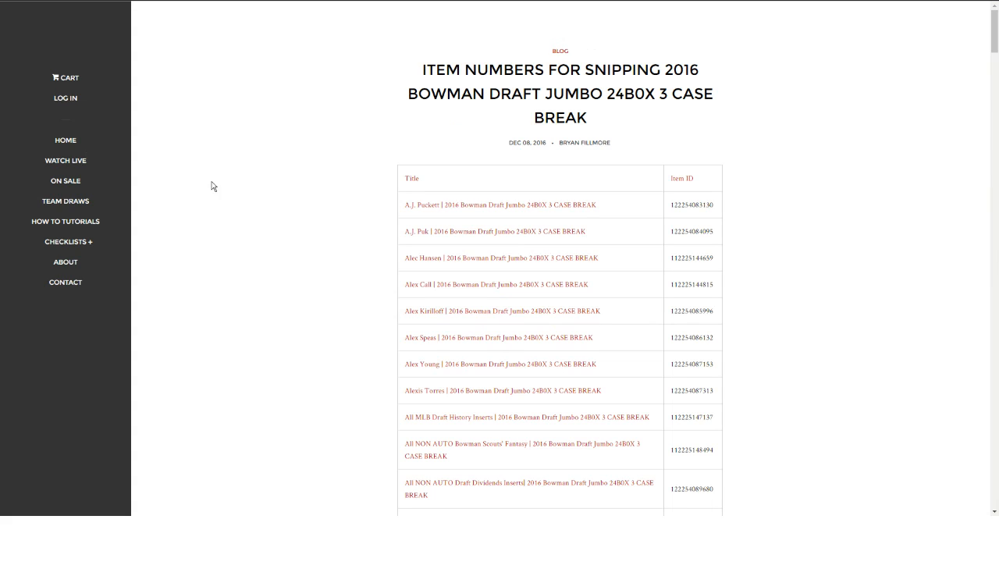
{"action": "mouse_move", "coordinate": [303, 247]}
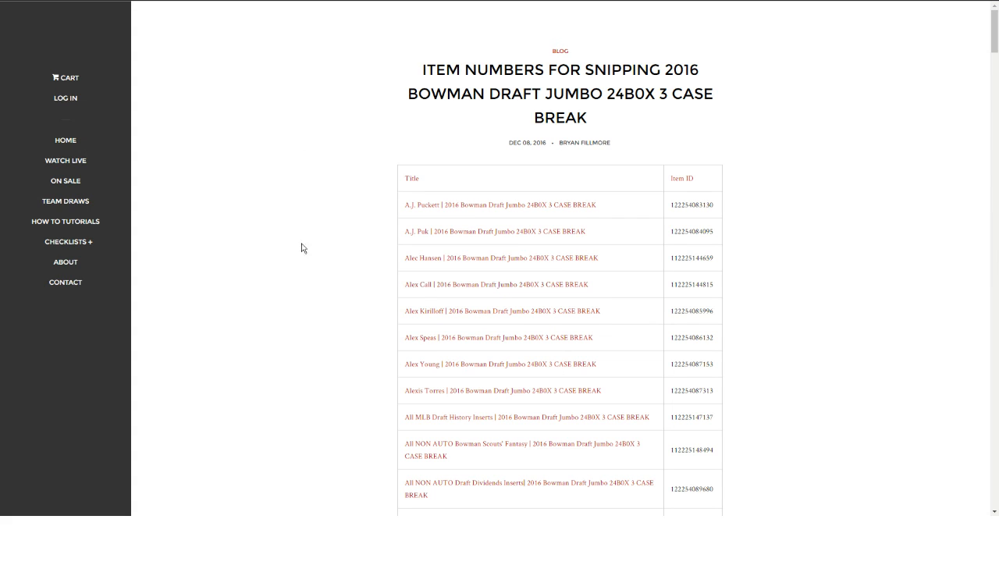
{"action": "mouse_move", "coordinate": [544, 89]}
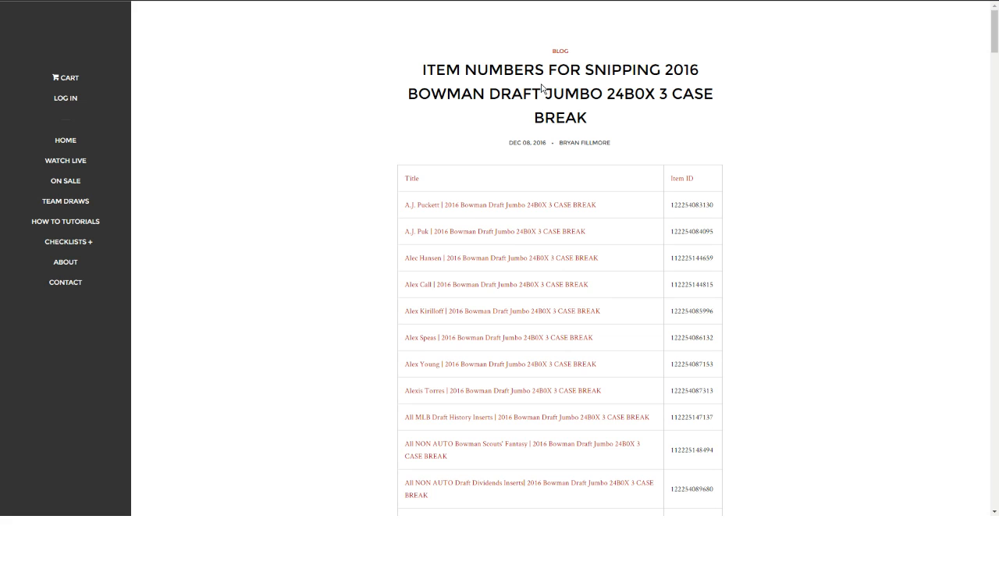
{"action": "mouse_move", "coordinate": [488, 179]}
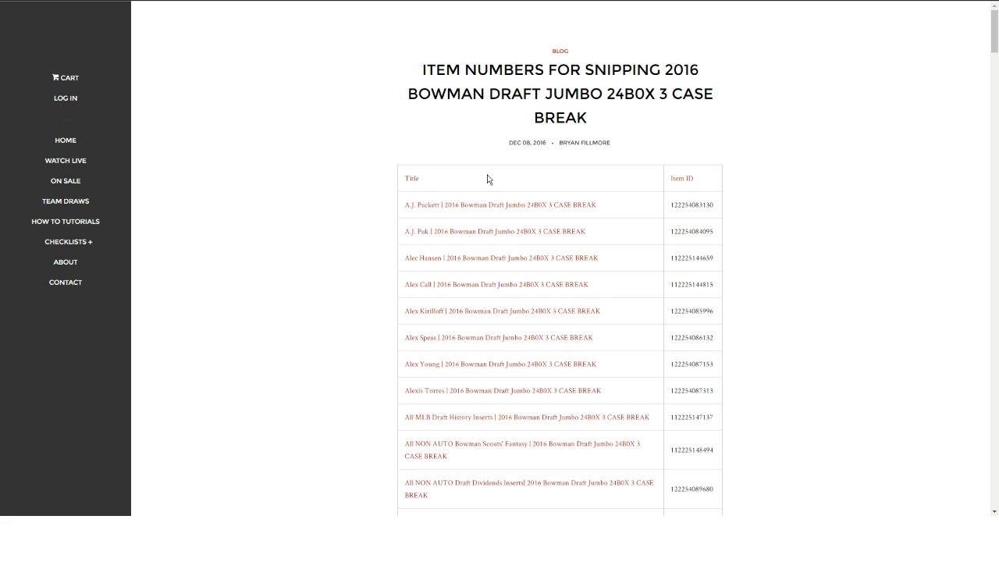
Scroll the blog post 'Item Numbers for Snipping 2016 Bowman Draft Jumbo 24B0X 3 Case Break'
{"action": "scroll", "scroll_direction": "down", "scroll_amount": 3}
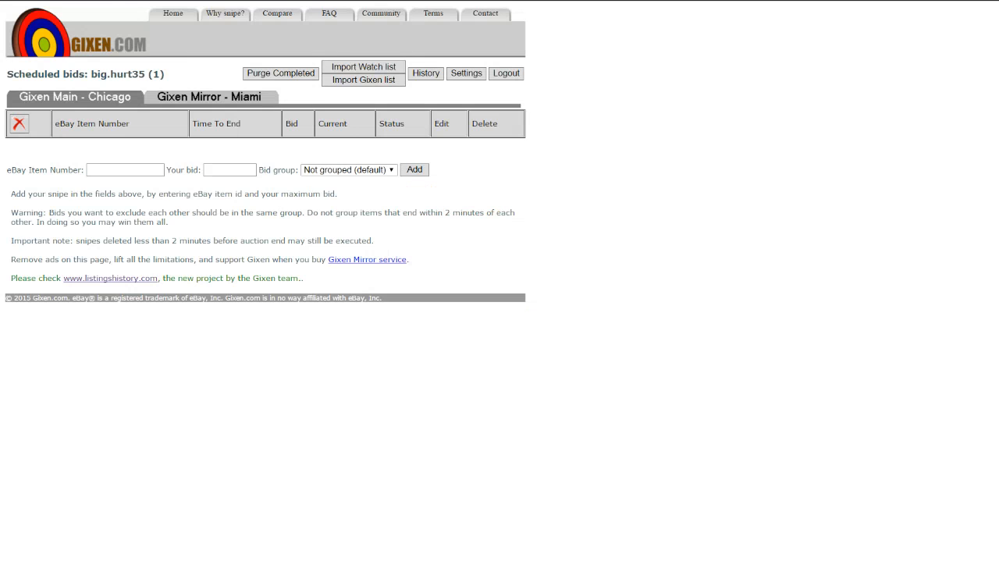
{"action": "type", "text": "122254083130"}
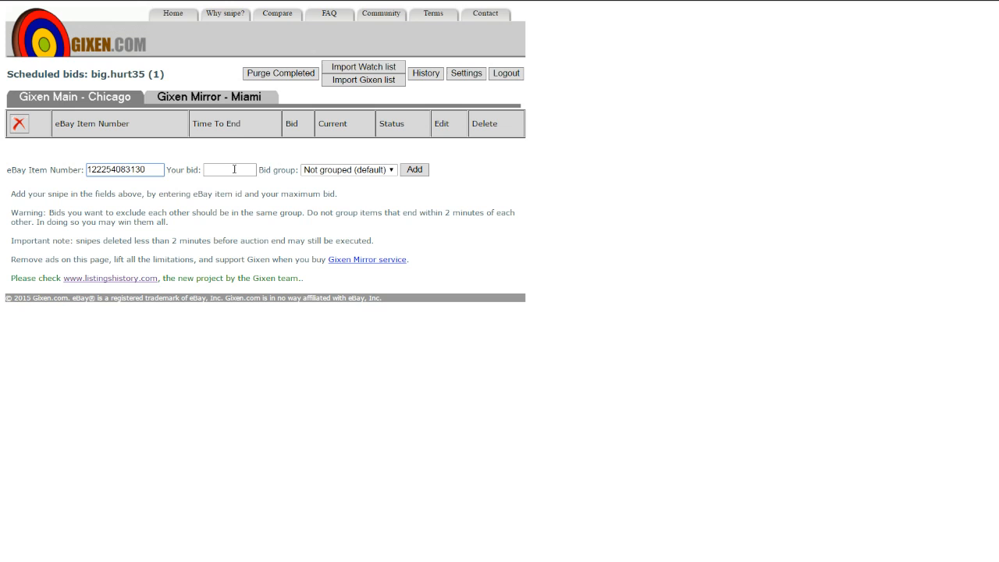
{"action": "type", "text": "50"}
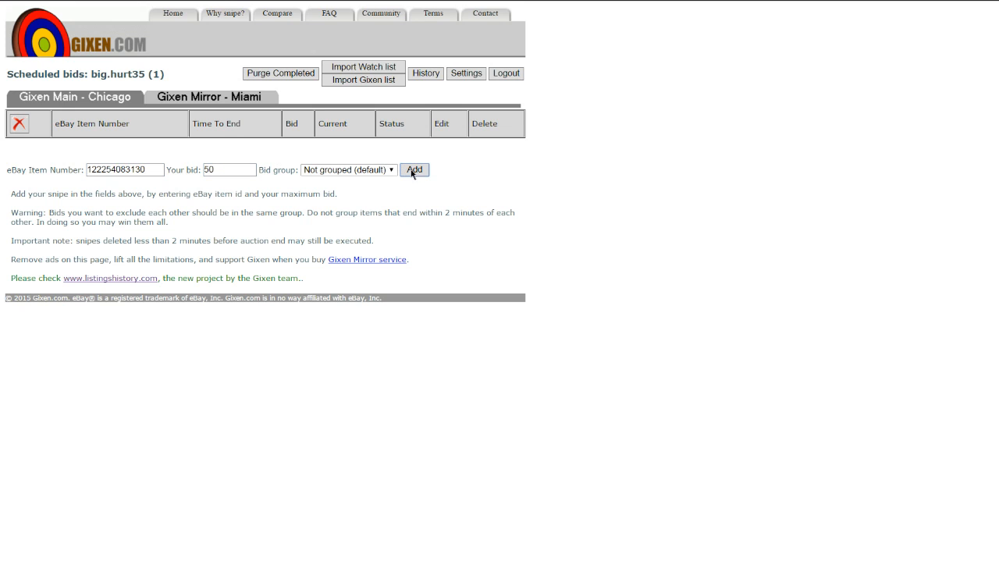
{"action": "left_click", "coordinate": [415, 170]}
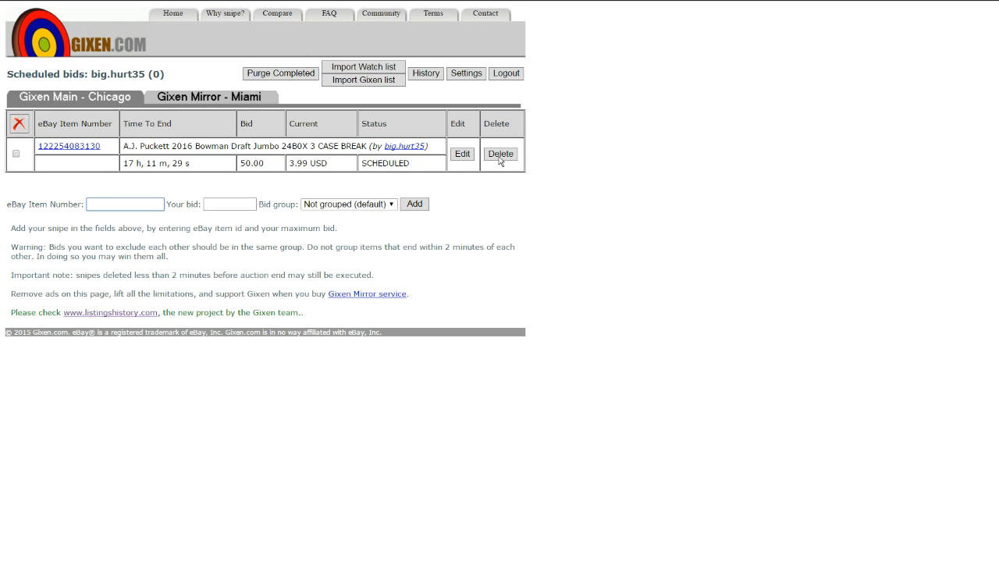
{"action": "left_click", "coordinate": [500, 153]}
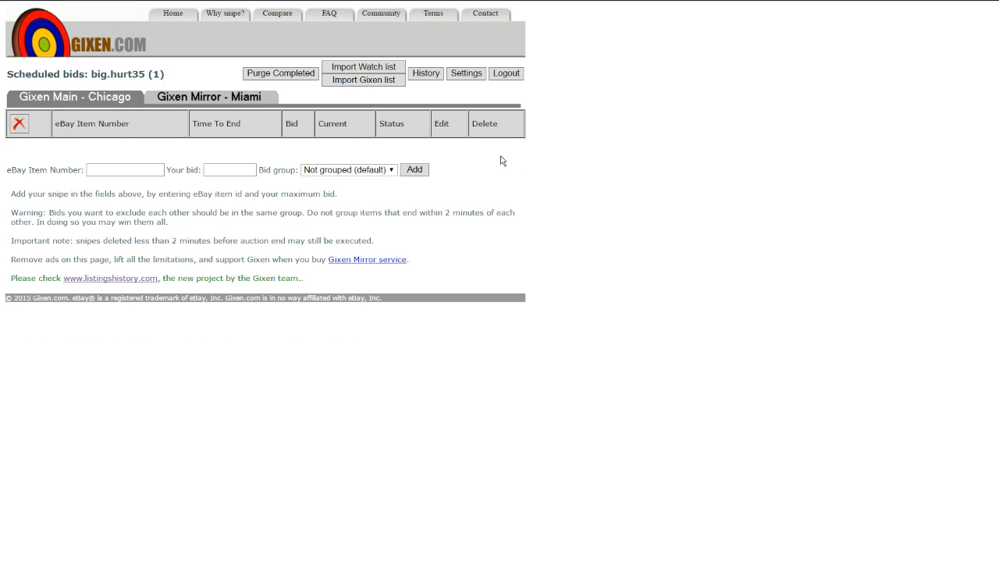
{"action": "left_click", "coordinate": [125, 169]}
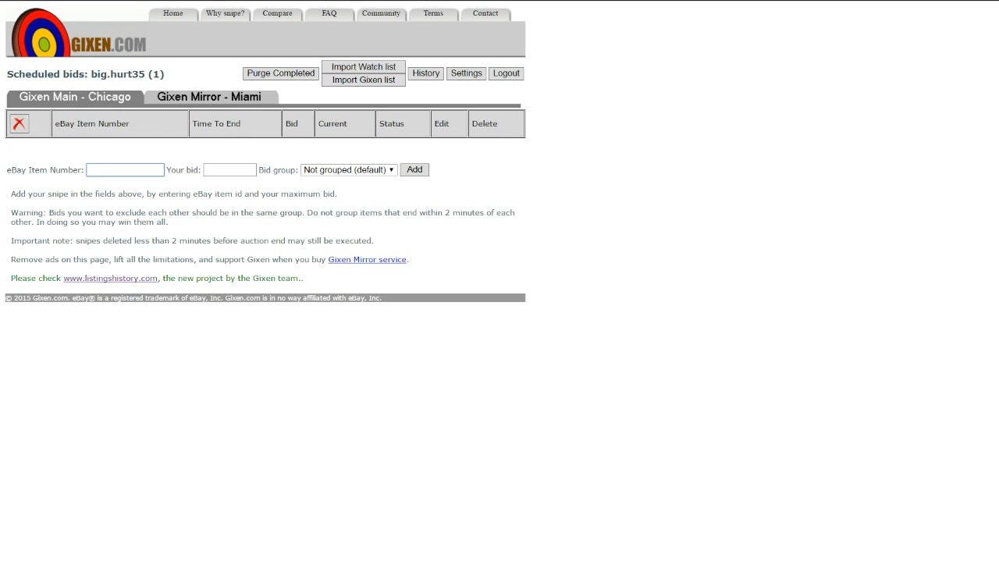